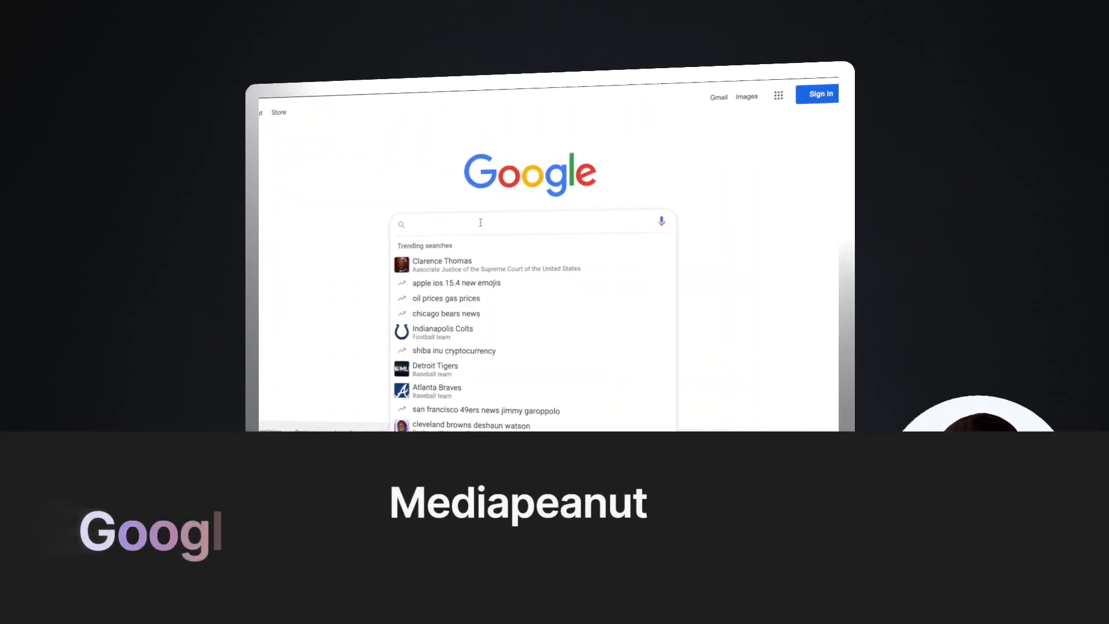
- Type 'media' into the Google search box, then scroll down the page
text(media)
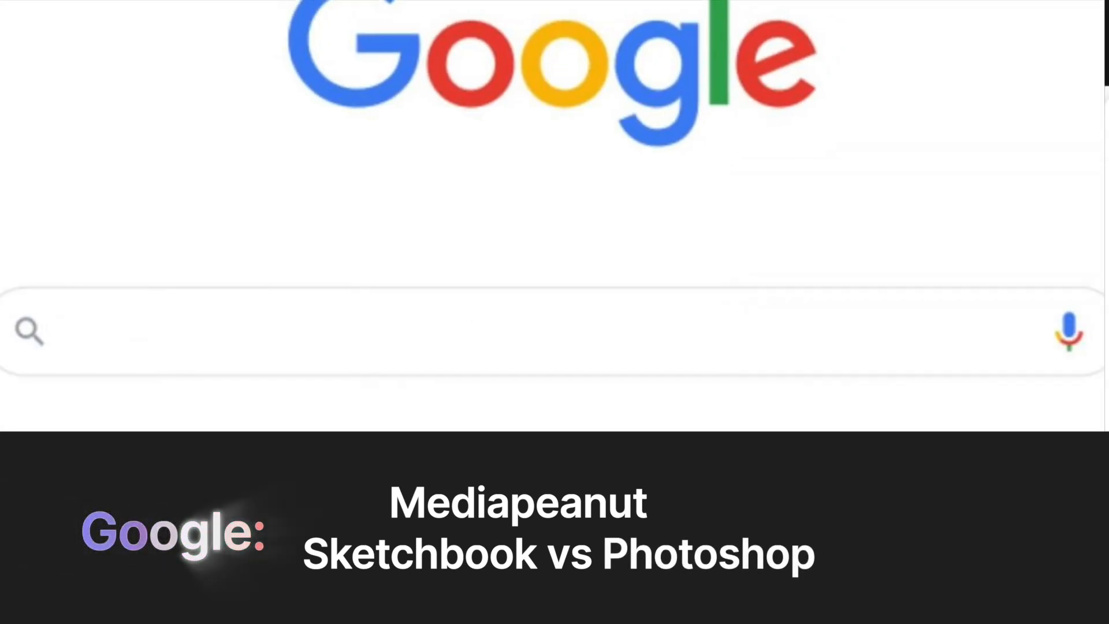
scroll(down, 3)
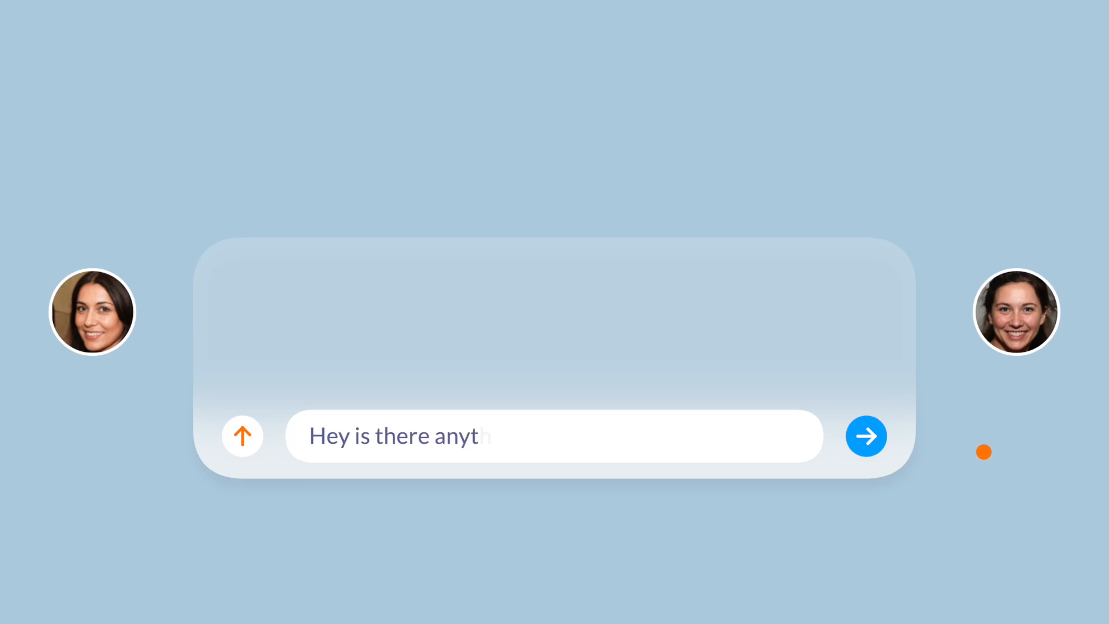
- Send the chat question beginning 'Hey is there any…' to the other person
click(866, 435)
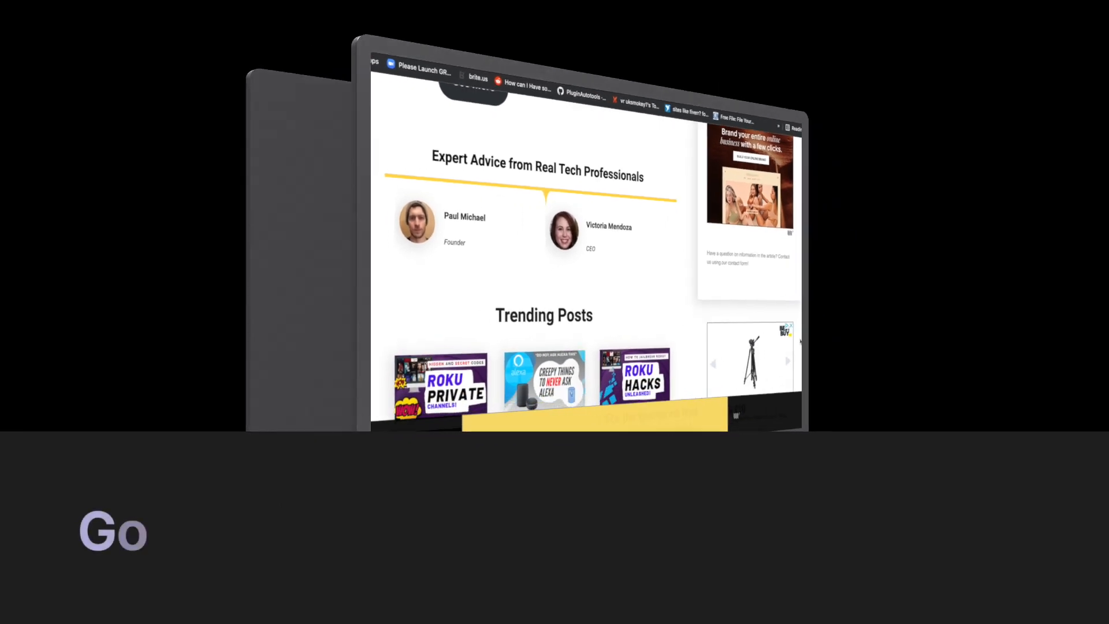
- Begin the Google query by typing 'med' into the search field
text(med)
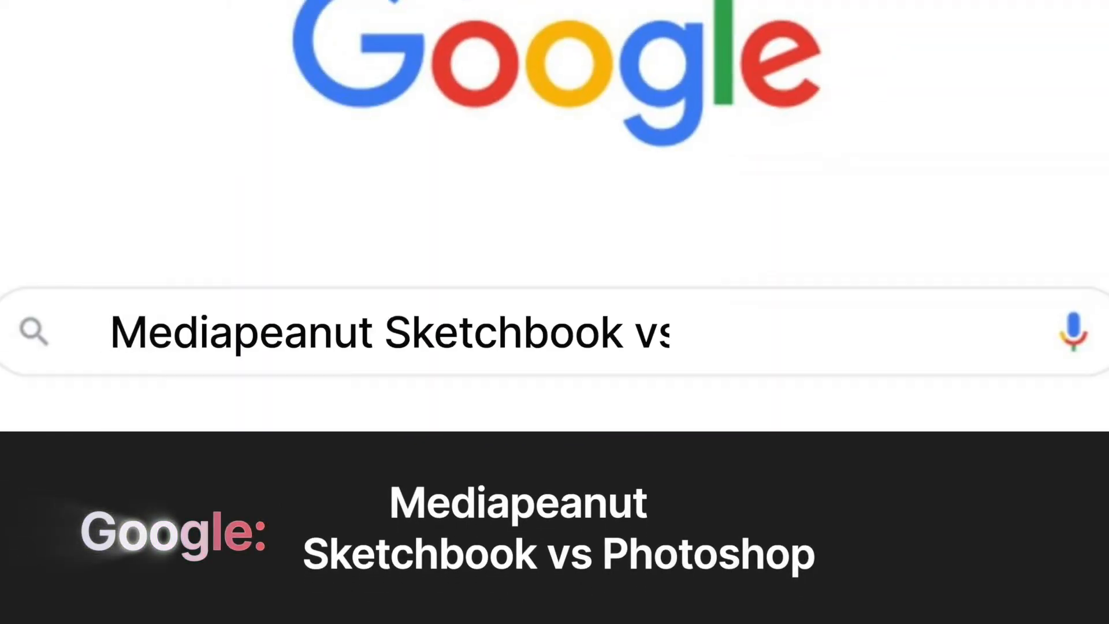
- Complete the query 'Mediapeanut Sketchbook vs Photoshop' in the Google search bar
text(Photoshop)
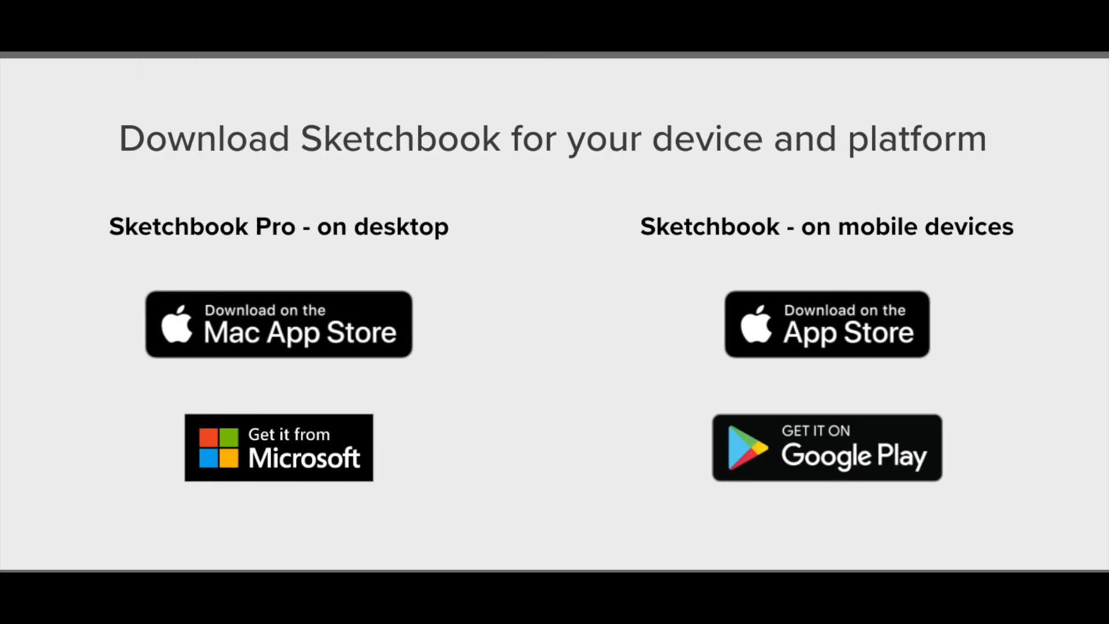
- Scroll the Sketchbook download page to the Mac, Microsoft, App Store and Google Play options
scroll(down, 3)
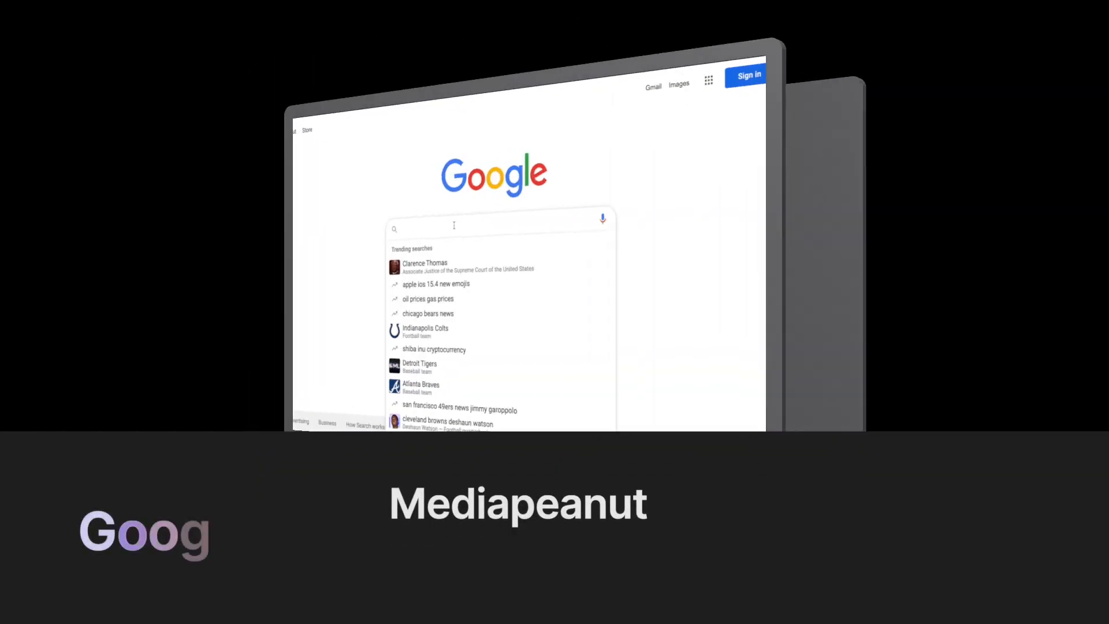
- Type 'media' into the Google homepage search box to bring up autocomplete suggestions
text(media)
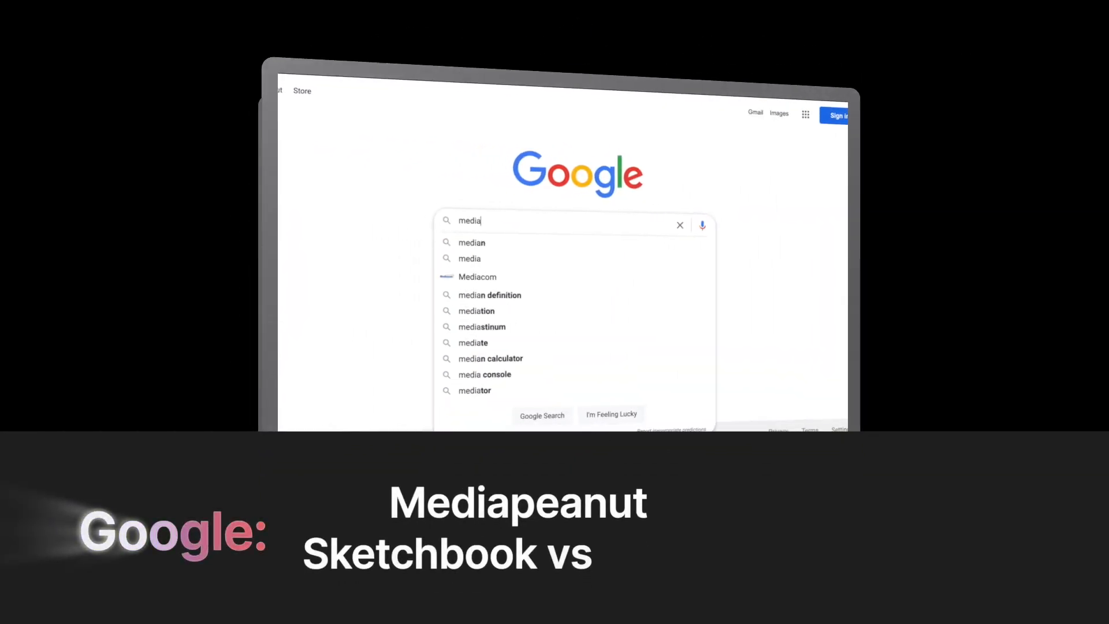